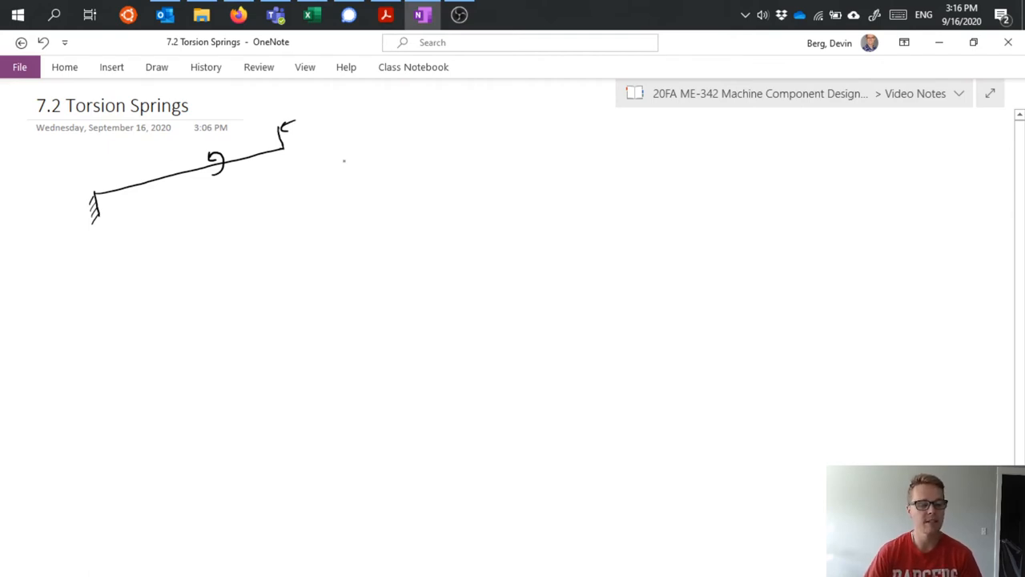
- Ink τ = Tr/J, θ = TL/JG and K = JG/L beside the sketch, labeling τ 'stress'
drag(329, 142, 357, 138)
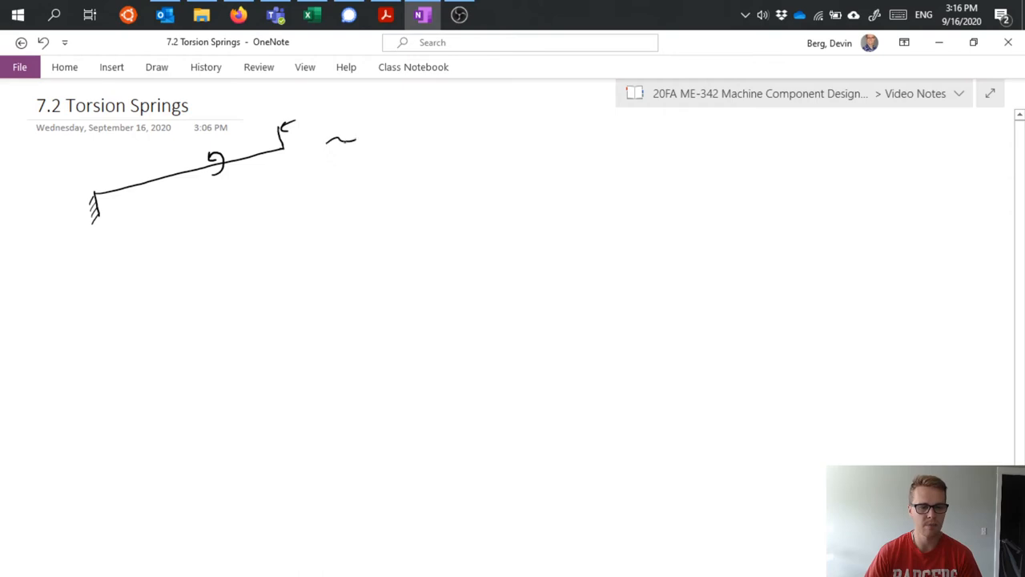
drag(328, 148, 409, 132)
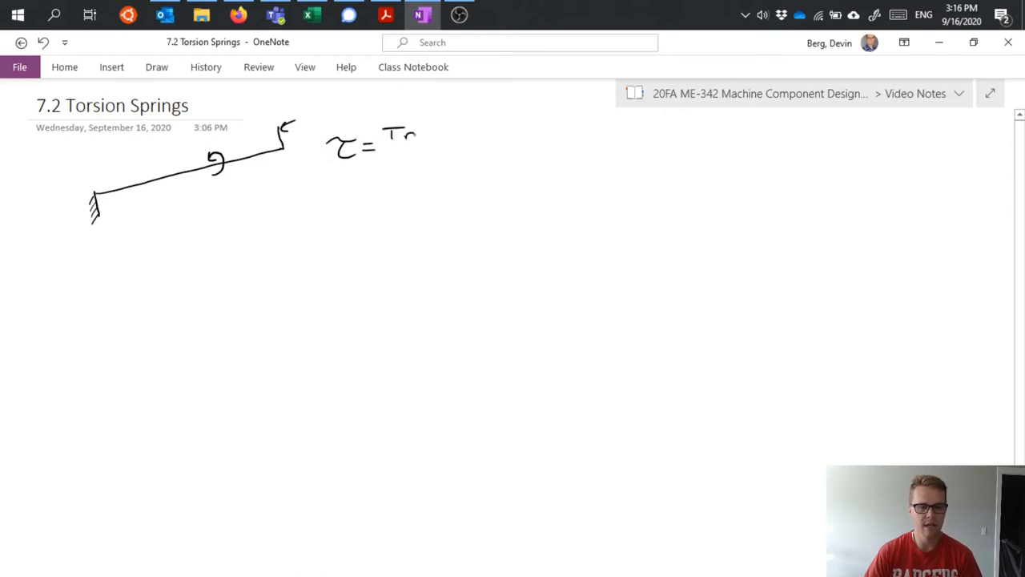
drag(388, 157, 424, 156)
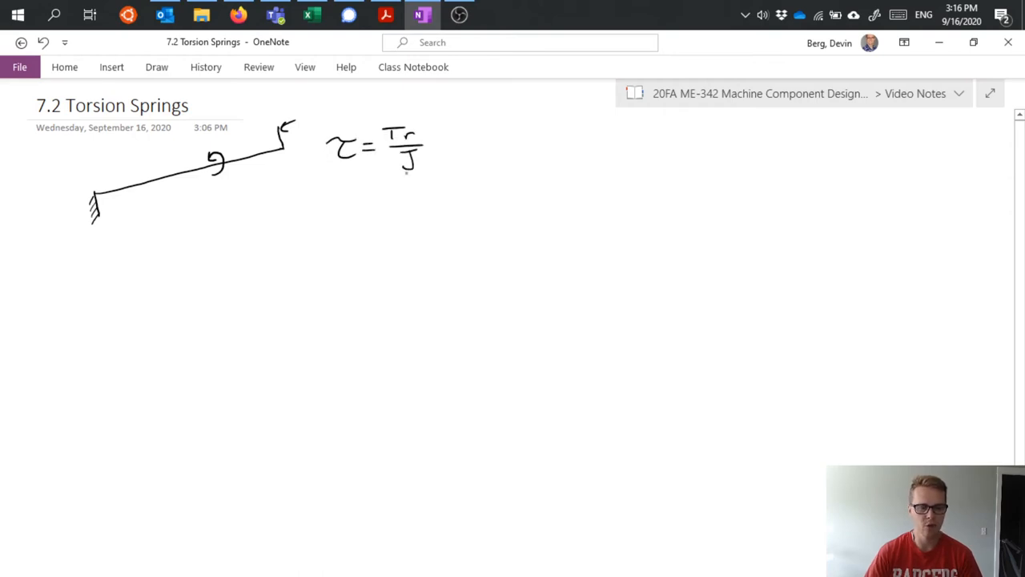
drag(336, 196, 340, 208)
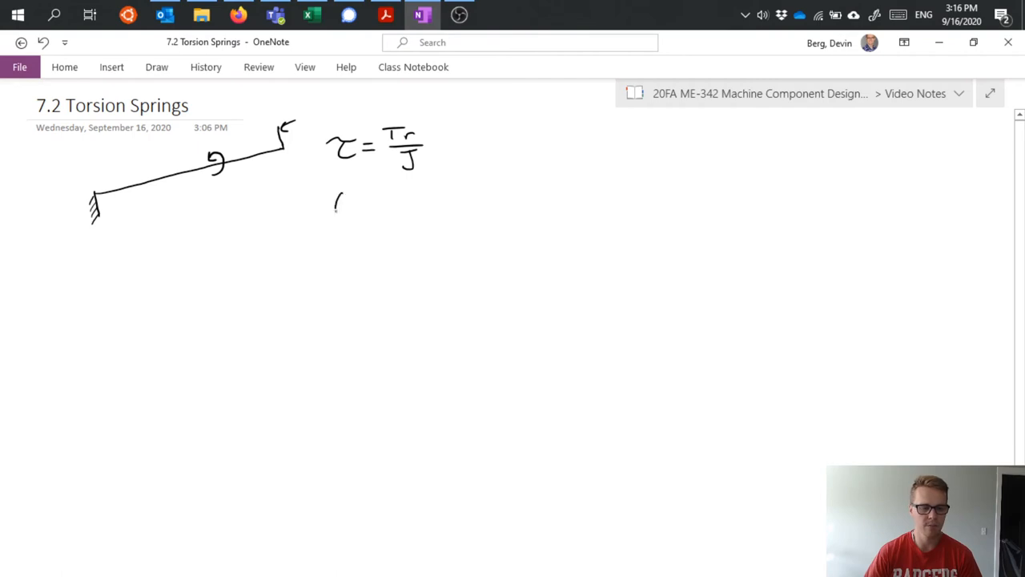
drag(333, 208, 392, 201)
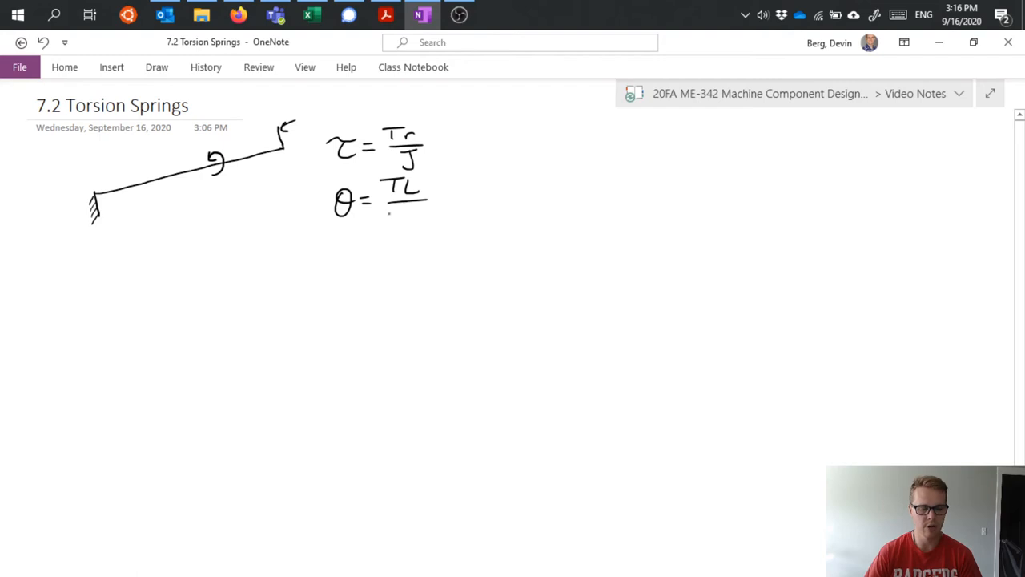
drag(385, 216, 424, 220)
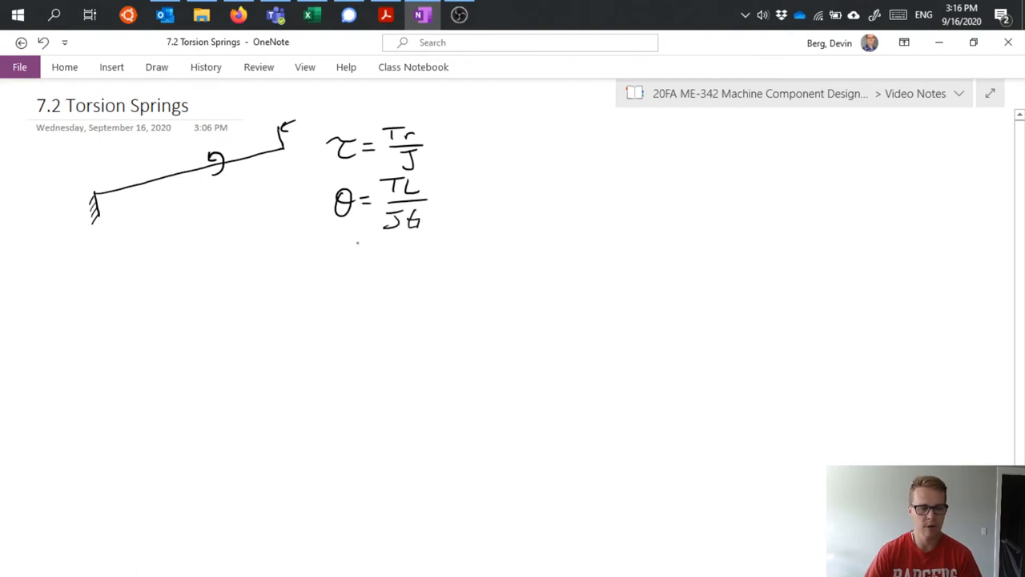
drag(336, 256, 353, 272)
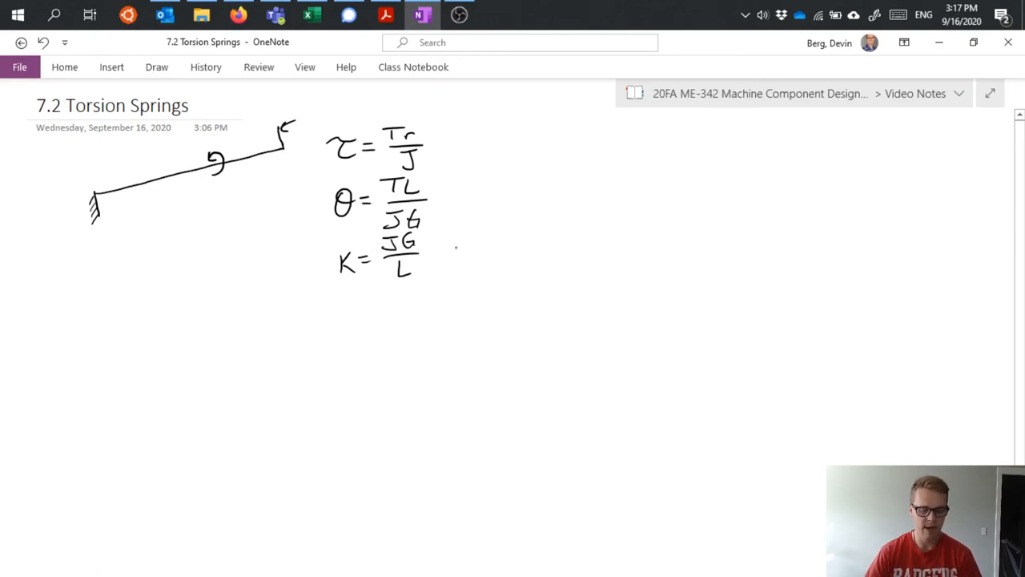
drag(452, 148, 481, 148)
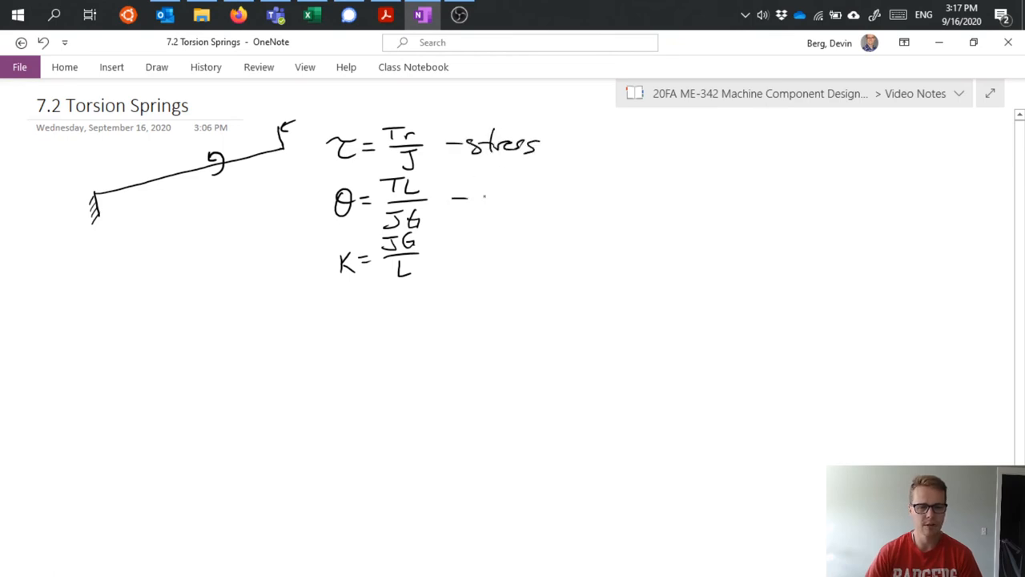
- Label the θ formula '- deflection' and the K formula '- spring constant [N-m]'
text(defle)
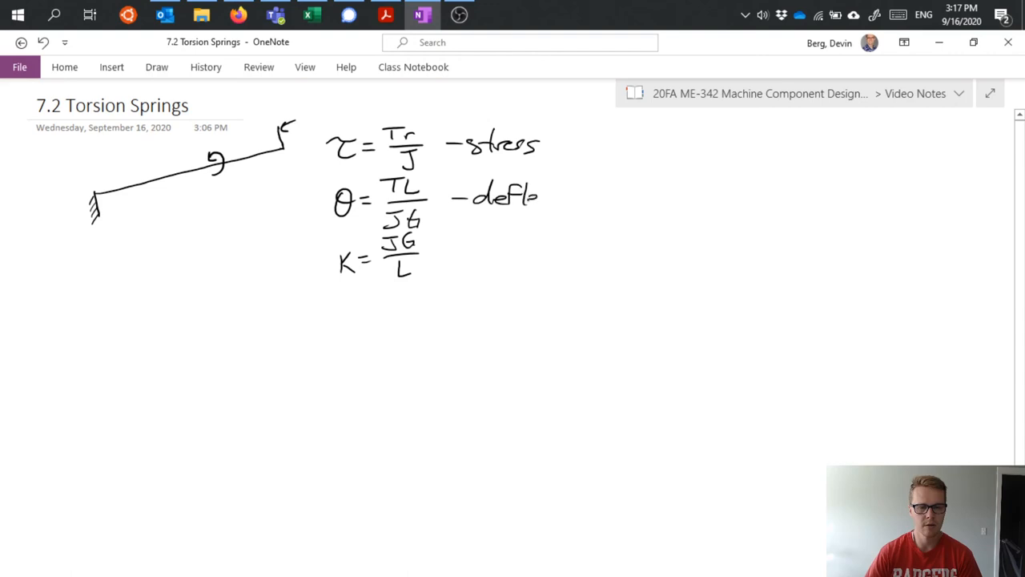
drag(532, 197, 589, 196)
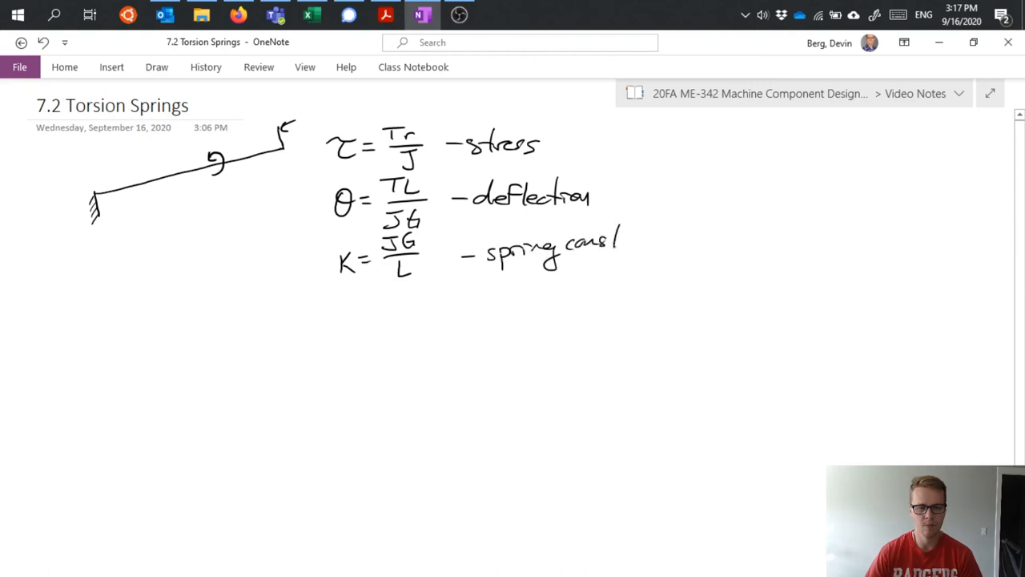
drag(589, 240, 656, 241)
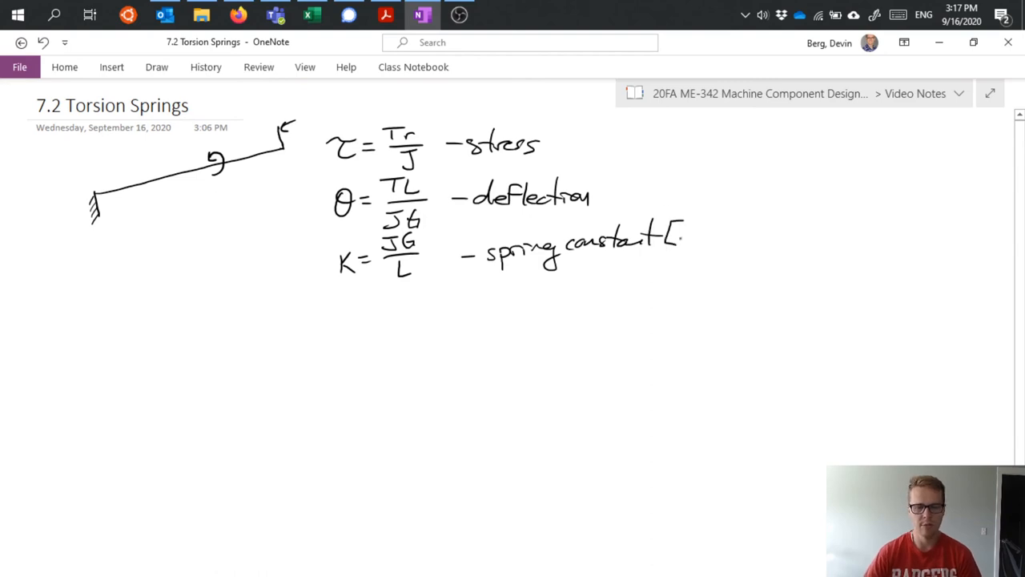
text([N-m])
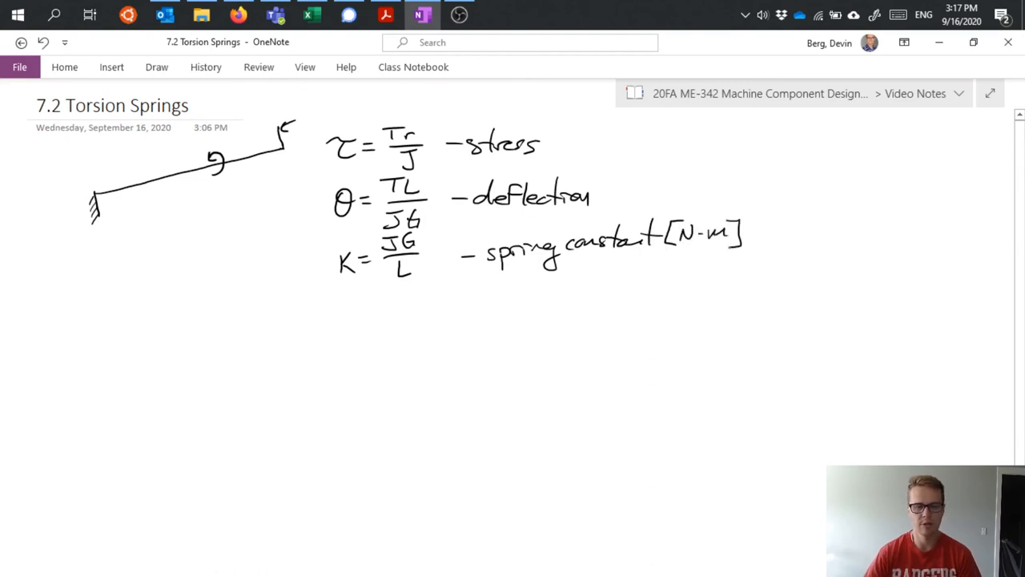